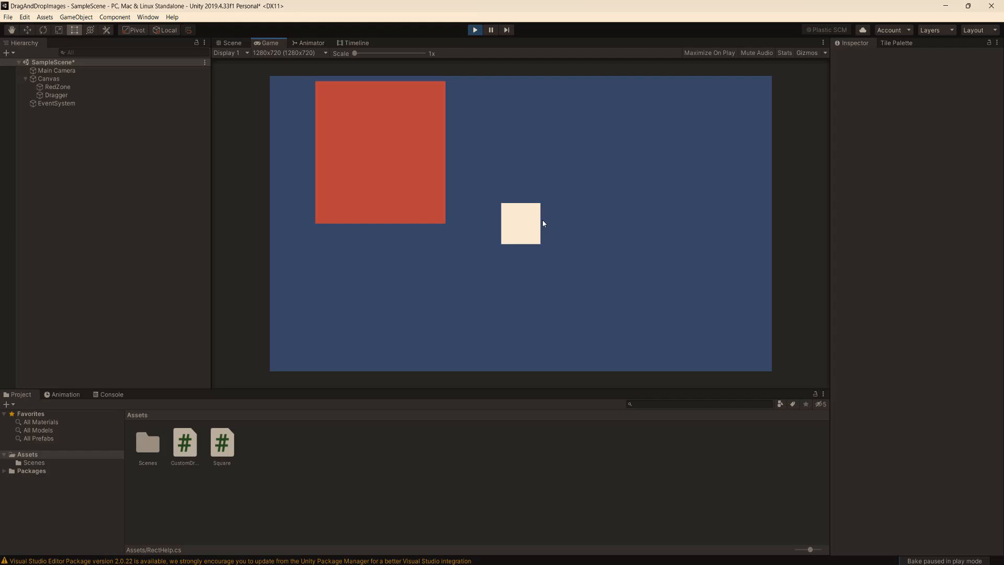
# - Drag the white Dragger square around the Game view and drop it inside the red zone
pyautogui.moveTo(520, 223); pyautogui.dragTo(581, 193)
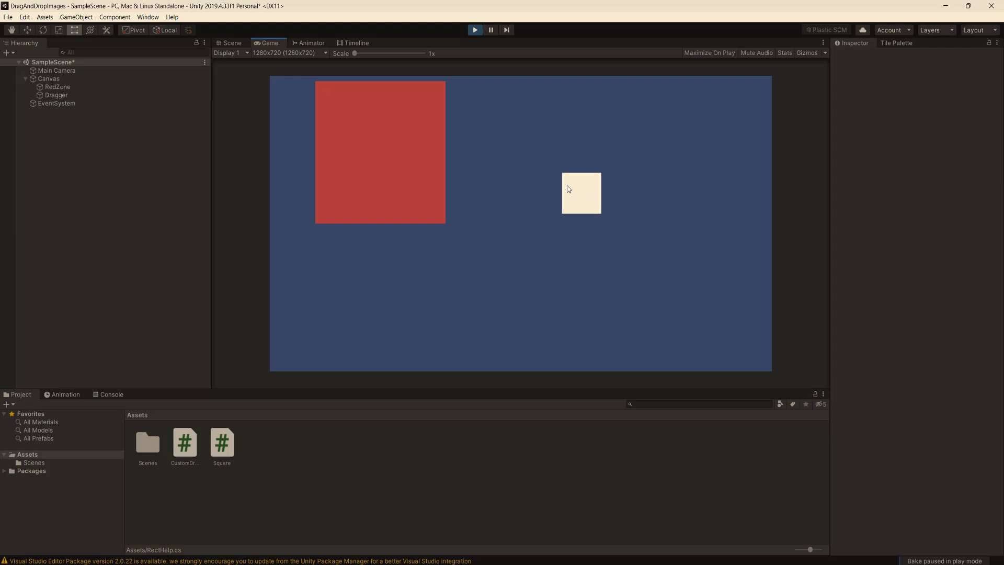
pyautogui.moveTo(580, 192); pyautogui.dragTo(532, 186)
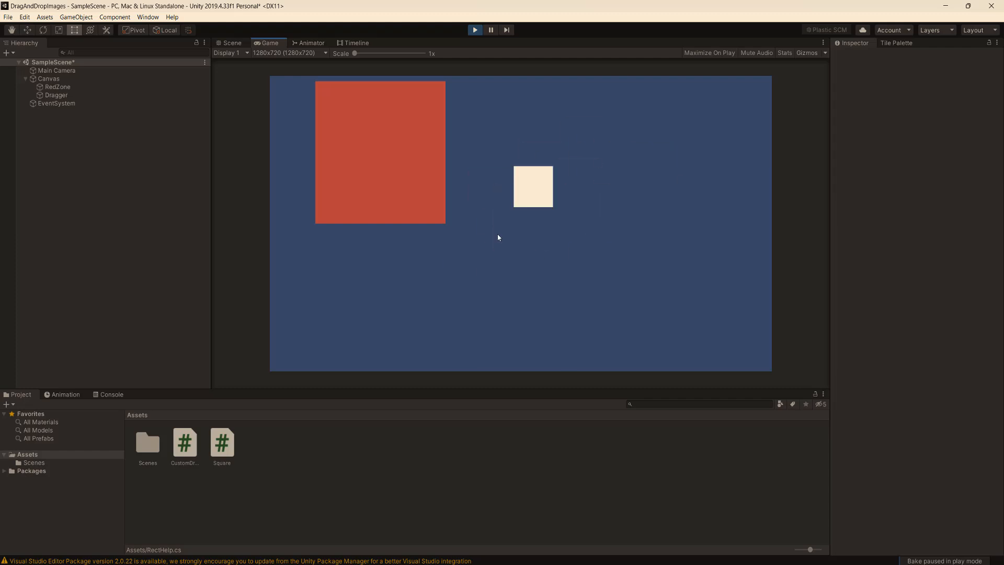
pyautogui.moveTo(532, 186); pyautogui.dragTo(584, 258)
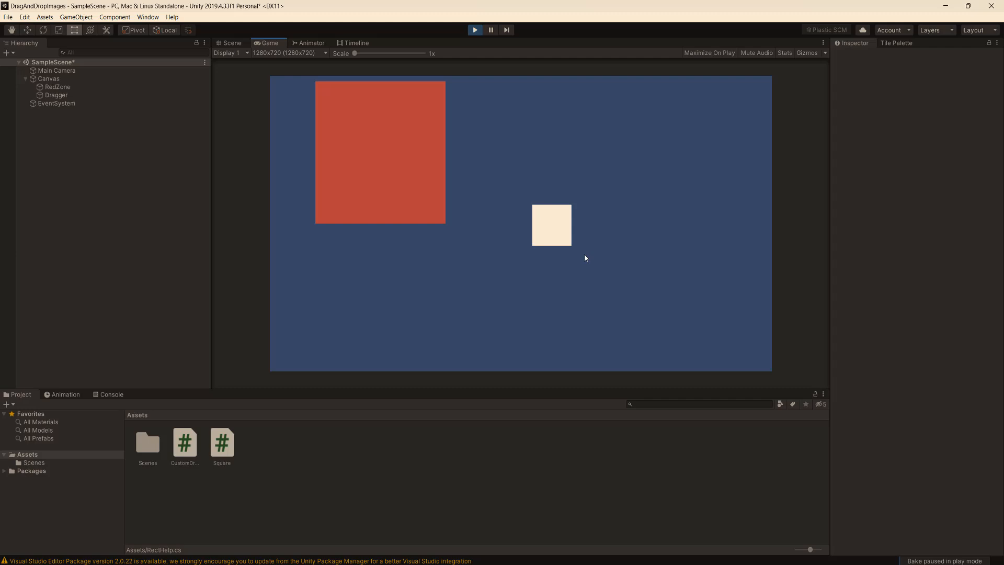
pyautogui.moveTo(556, 231)
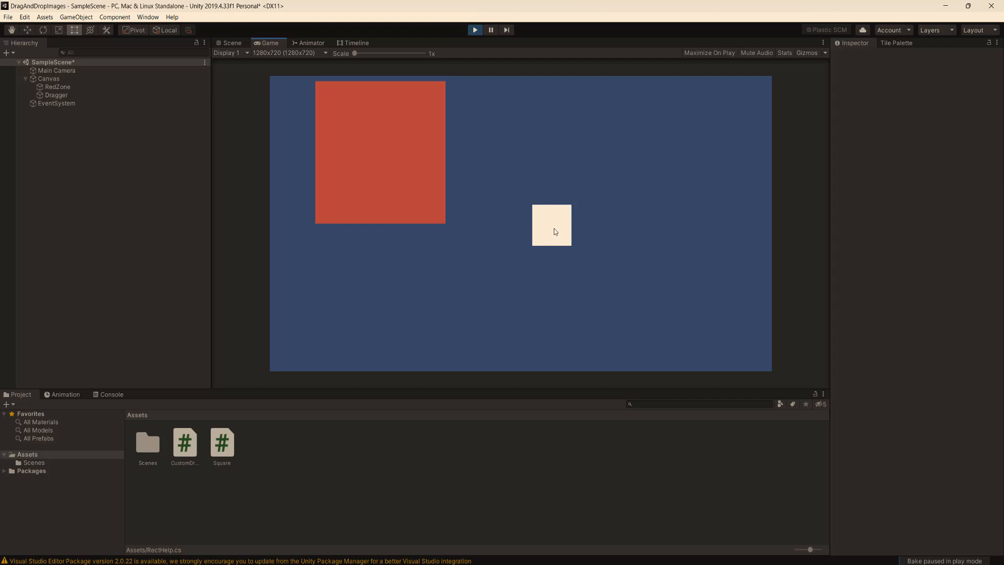
pyautogui.moveTo(552, 225); pyautogui.dragTo(376, 173)
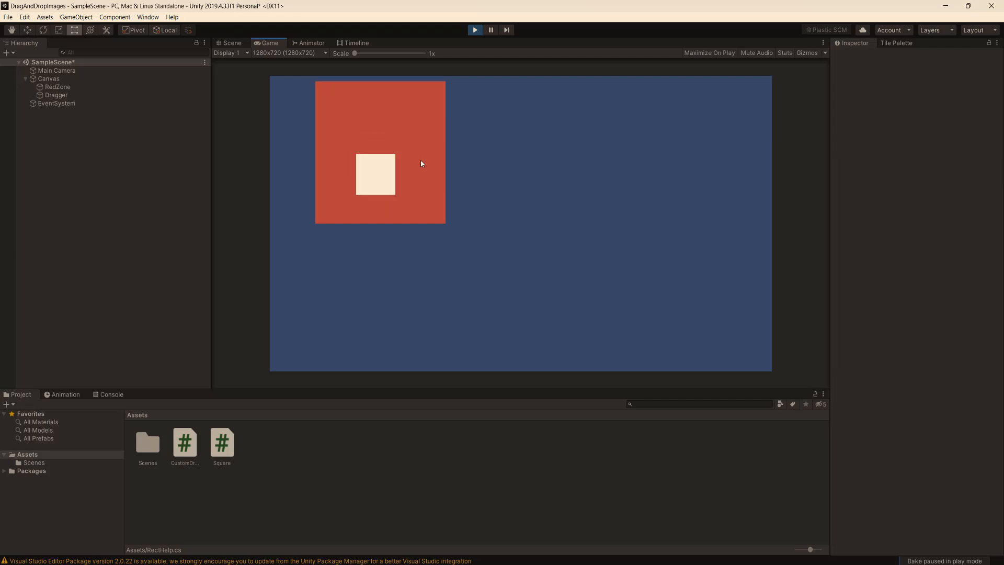
pyautogui.moveTo(376, 175); pyautogui.dragTo(386, 159)
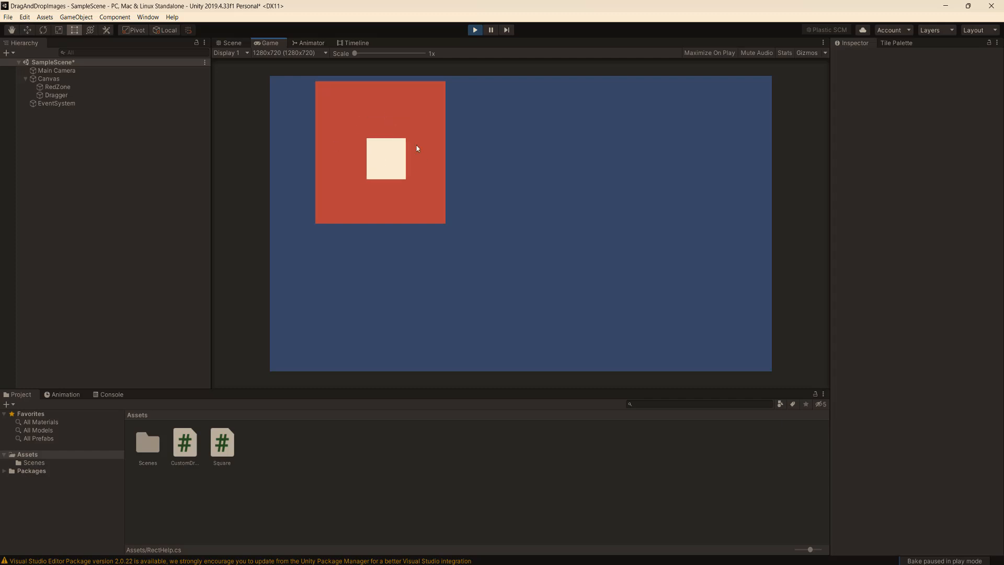
# - Exit Play mode, create a C# script named RectHelp in Assets and open it for editing
pyautogui.click(230, 43)
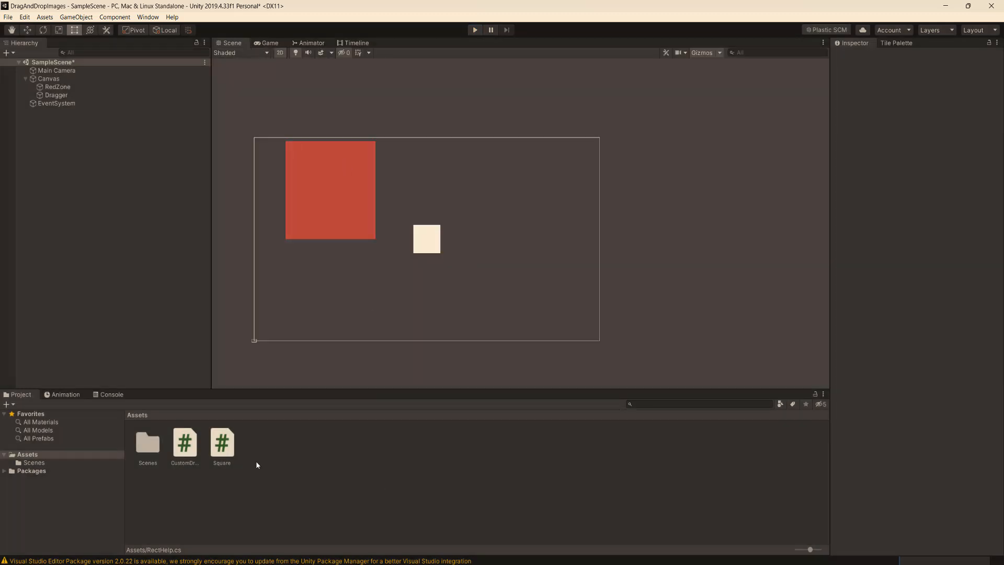
pyautogui.rightClick(257, 465)
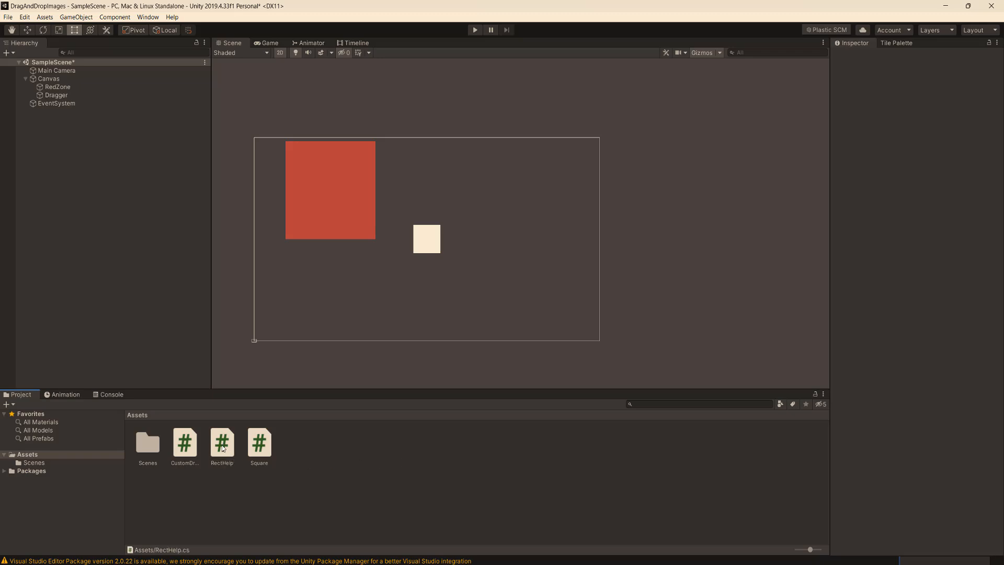
pyautogui.doubleClick(222, 442)
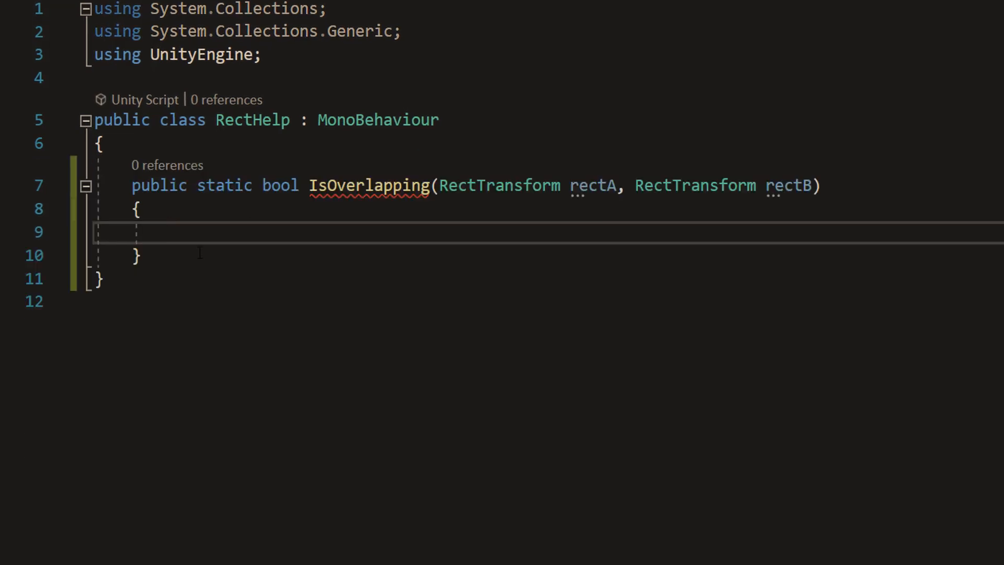
pyautogui.moveTo(368, 186)
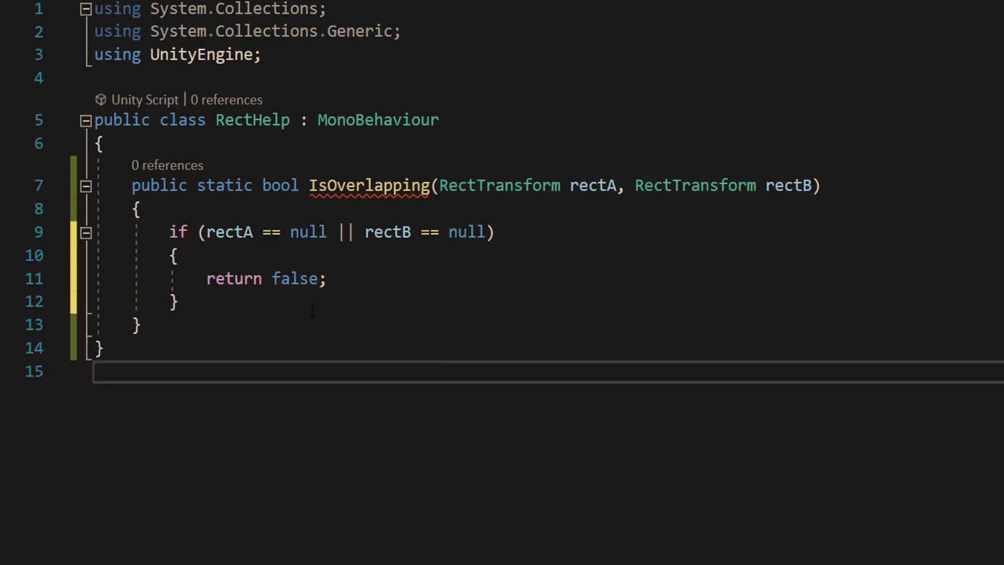
# - Write public static bool IsOverlapping(RectTransform rectA, RectTransform rectB) returning false when either is null
pyautogui.moveTo(169, 232); pyautogui.dragTo(326, 232)
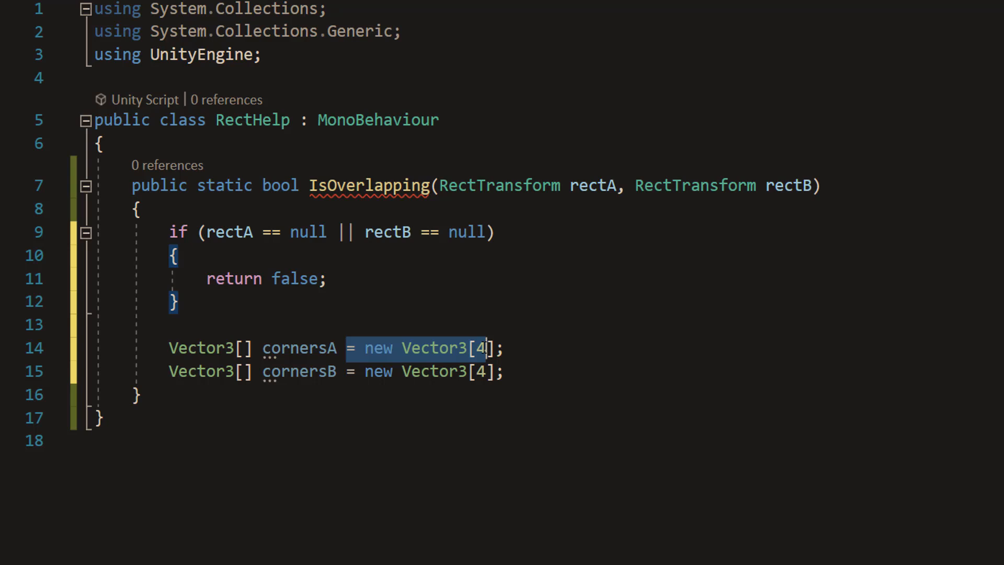
# - Declare Vector3[4] cornersA and cornersB and fill them with rectA.GetWorldCorners and rectB.GetWorldCorners
pyautogui.doubleClick(200, 372)
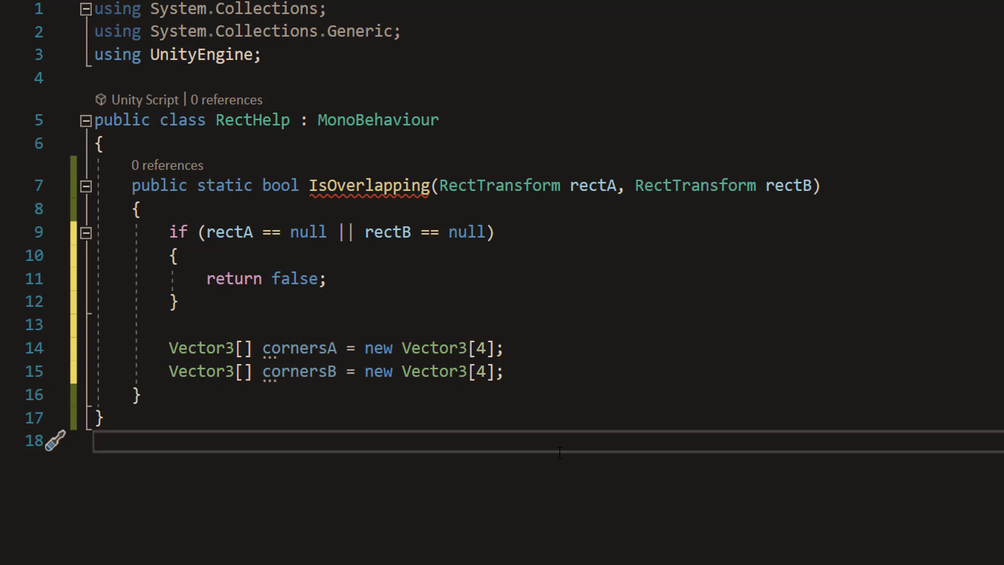
pyautogui.write('rectA.GetWorldCorners(cornersA);')
pyautogui.write('Rect rect2 = new Rect(cornersB[0], cornersB[2] - cornersB[0]);')
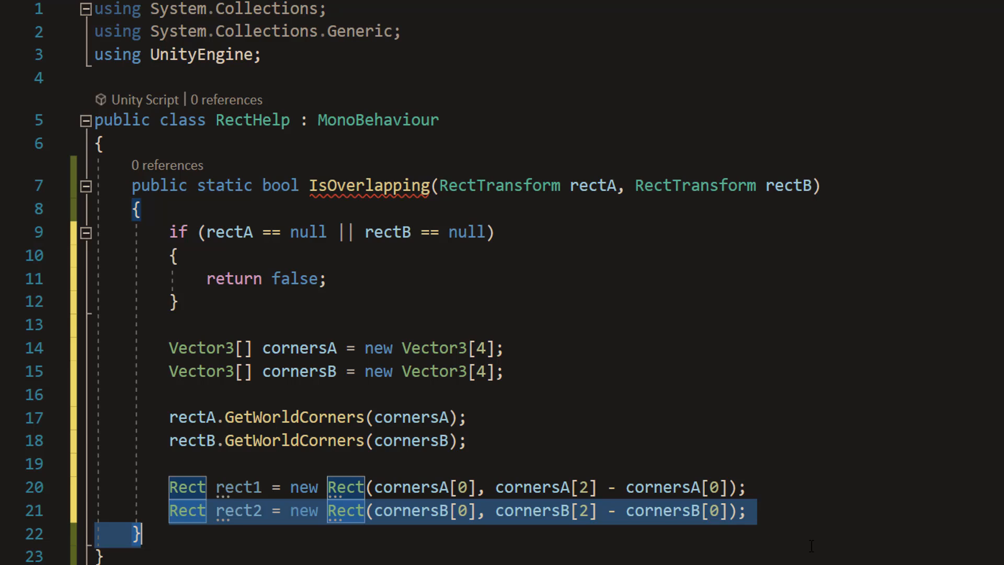
# - Build rect1 and rect2 from corners[0] and corners[2] - corners[0], and return rect1.Overlaps(rect2)
pyautogui.click(467, 439)
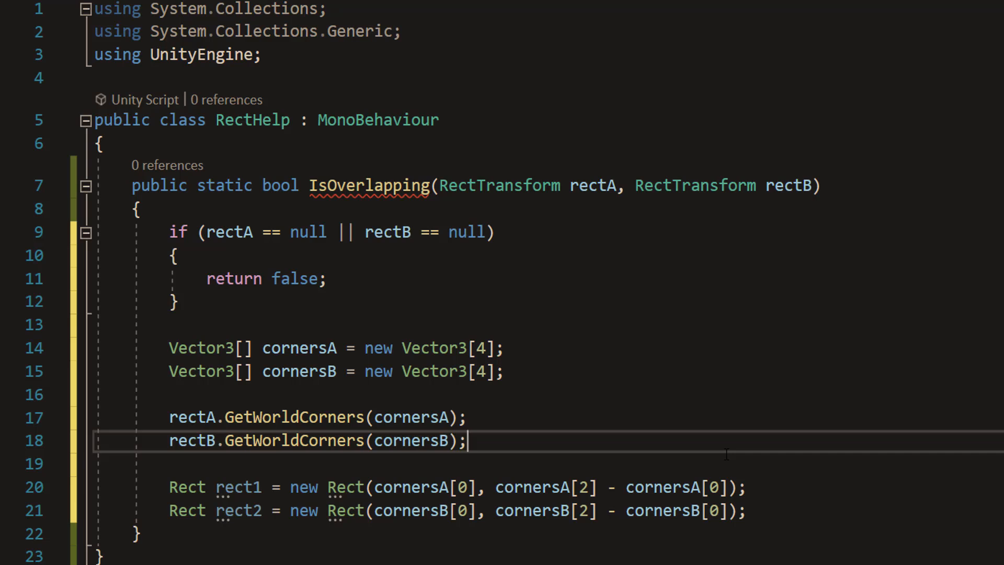
pyautogui.doubleClick(428, 488)
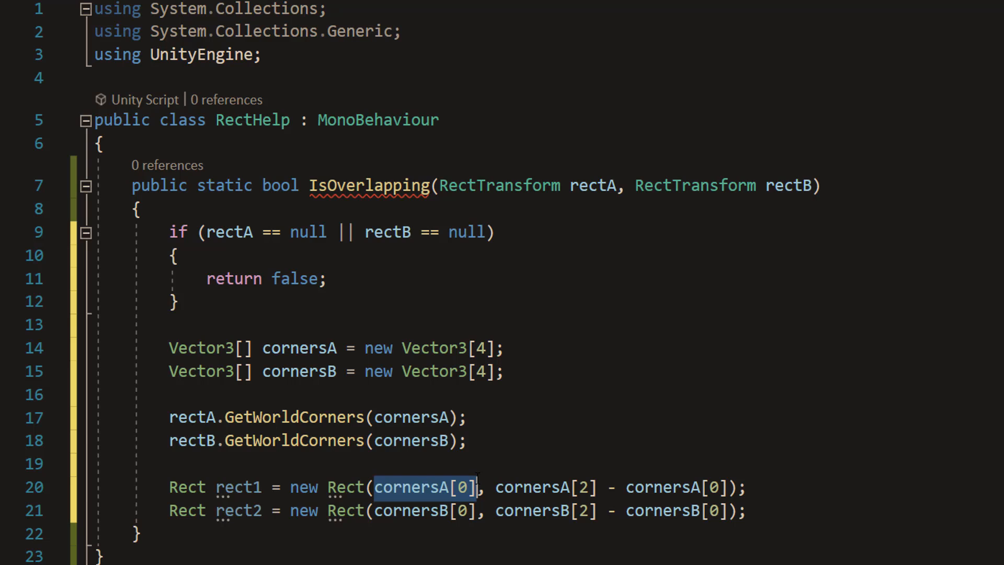
pyautogui.click(173, 393)
pyautogui.write('return rect1.Overlaps(rect2);')
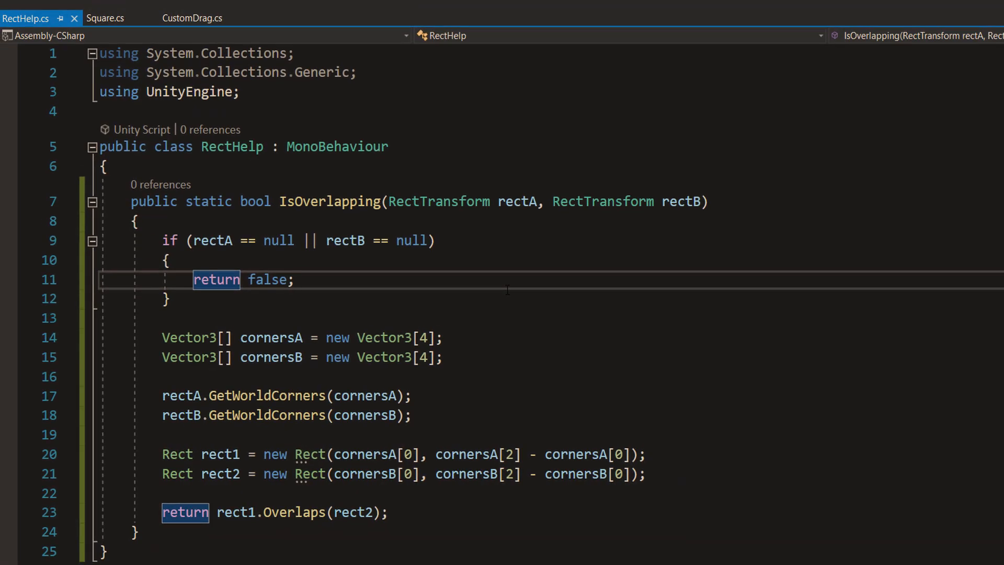
# - In Square.cs add a [SerializeField] RectTransform redZone and log "IN RED" when dragging overlaps it
pyautogui.click(107, 17)
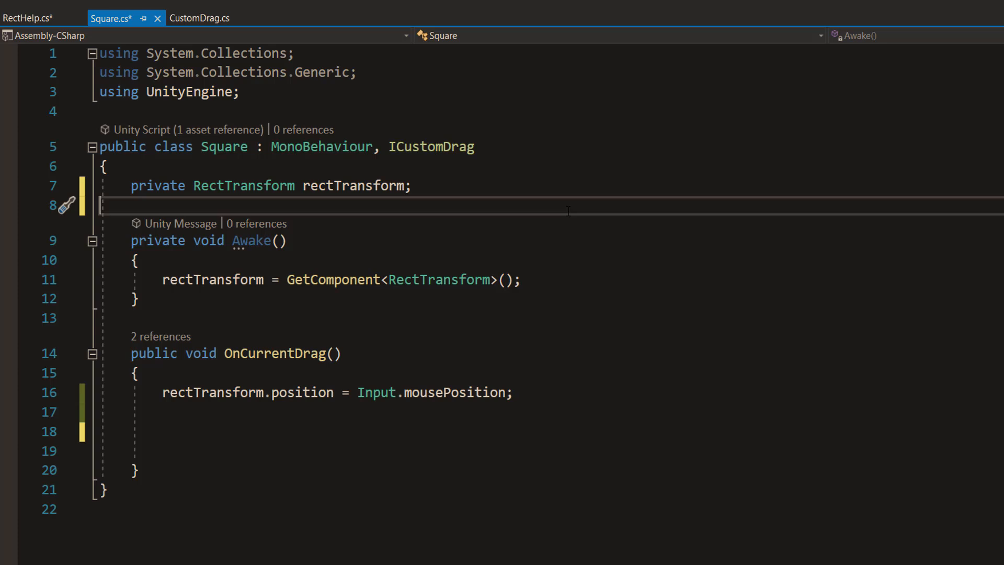
pyautogui.write('[SerializeField] RectTransform redZone;')
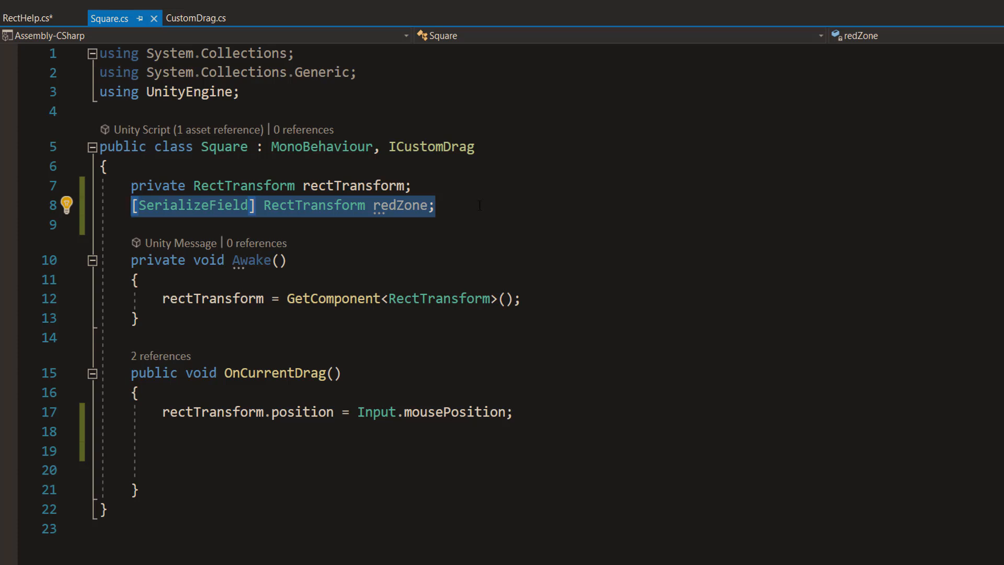
pyautogui.click(481, 205)
pyautogui.write('if (RectHelp.IsOverlapping(rectTransform, redZone))')
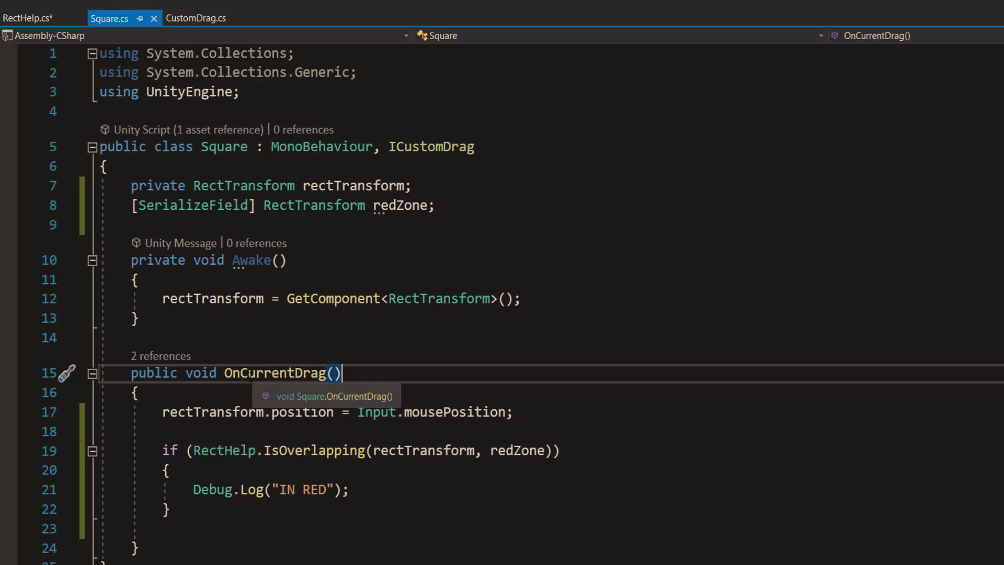
# - Review the CustomDrag and RectHelp scripts, ending back on the Square script
pyautogui.click(197, 18)
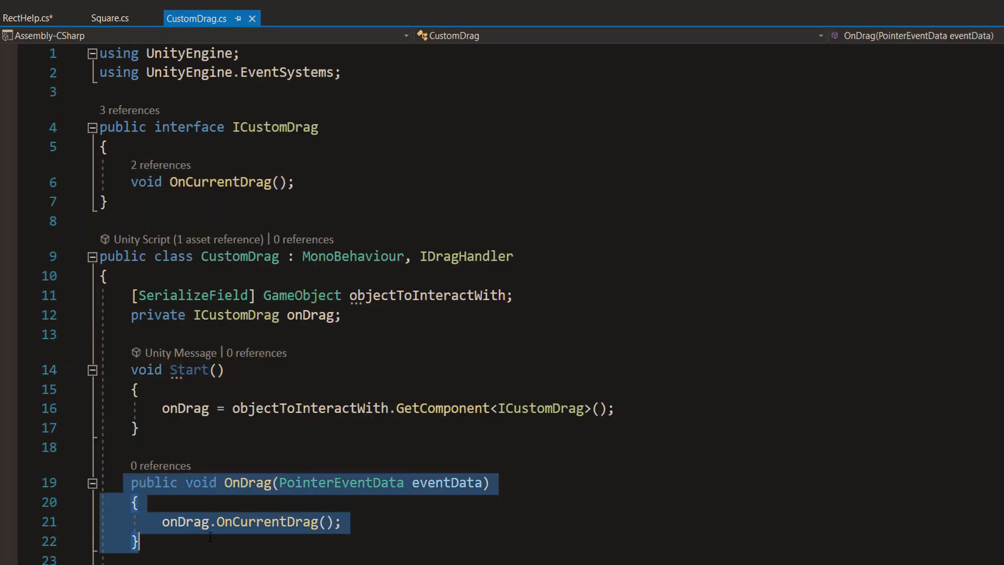
pyautogui.click(110, 19)
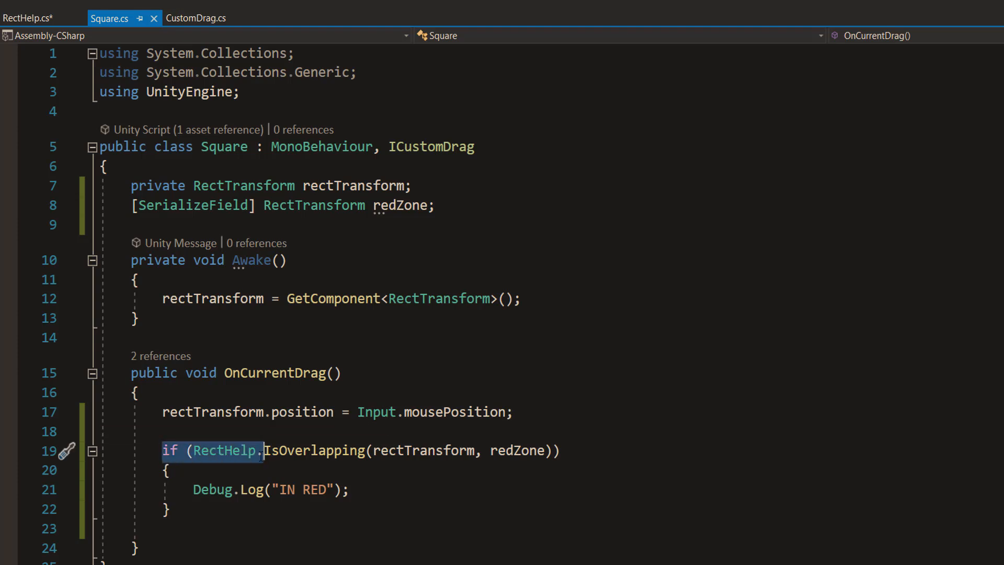
pyautogui.click(25, 18)
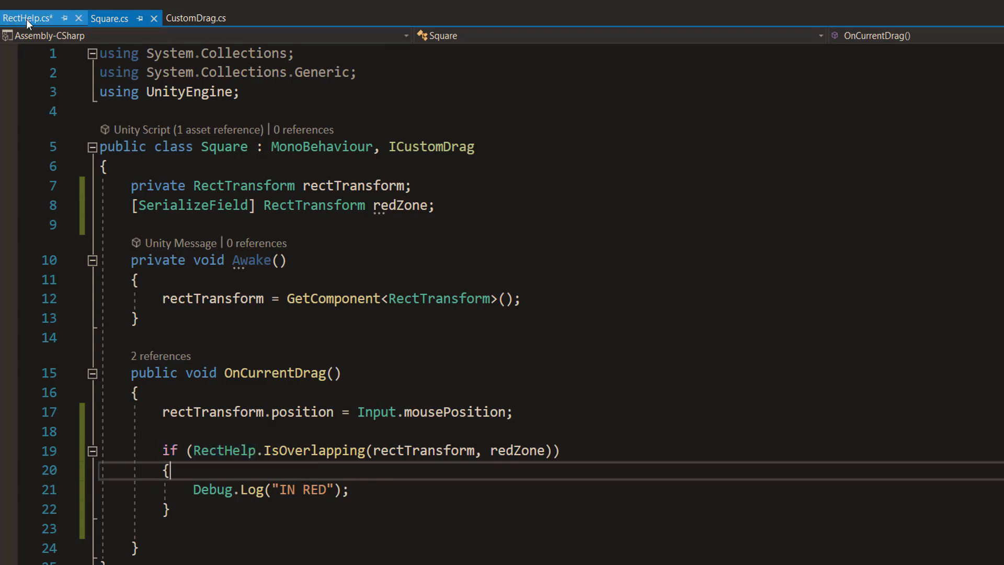
pyautogui.click(23, 17)
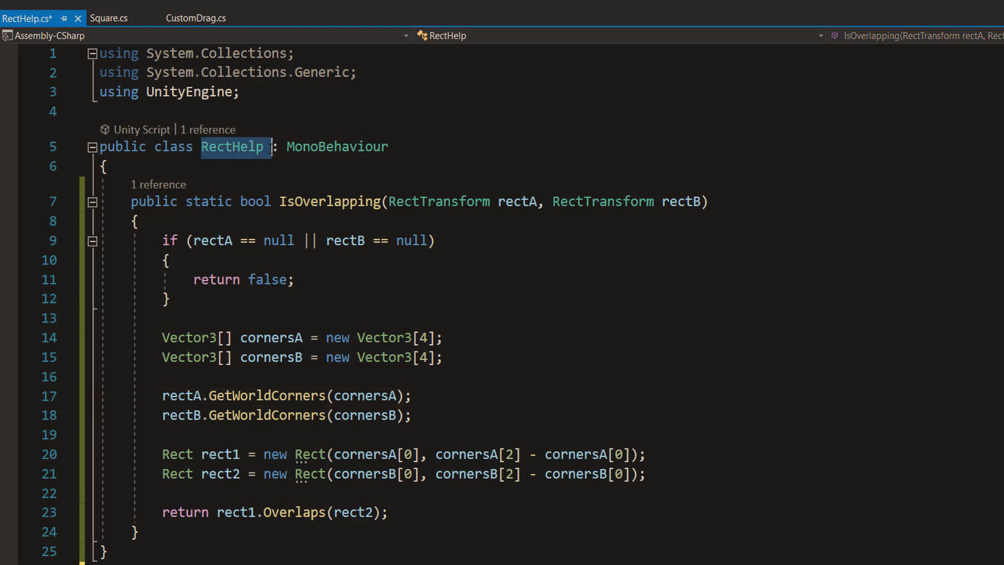
pyautogui.click(109, 17)
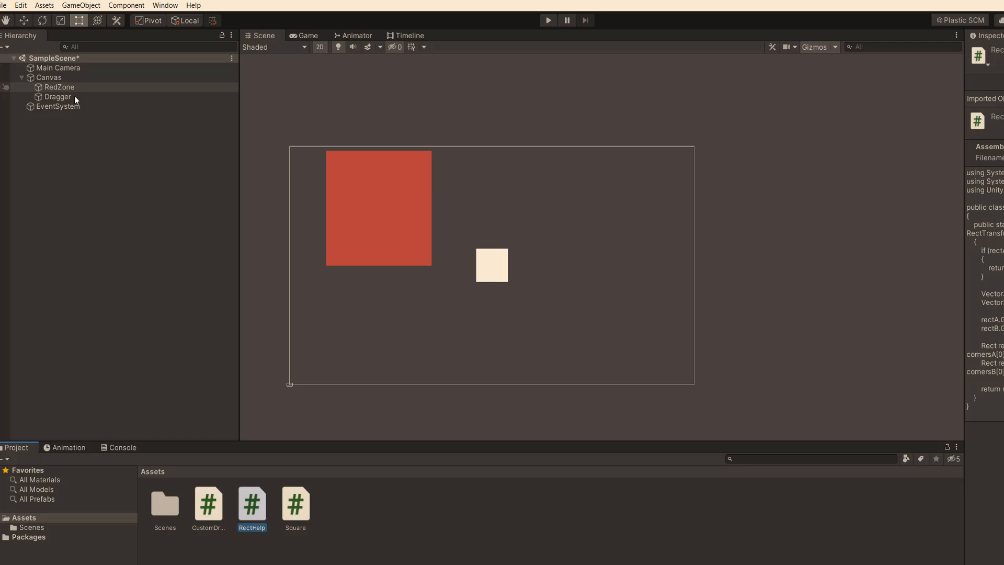
# - Select Dragger and assign RedZone to the Square component's Red Zone field
pyautogui.click(58, 97)
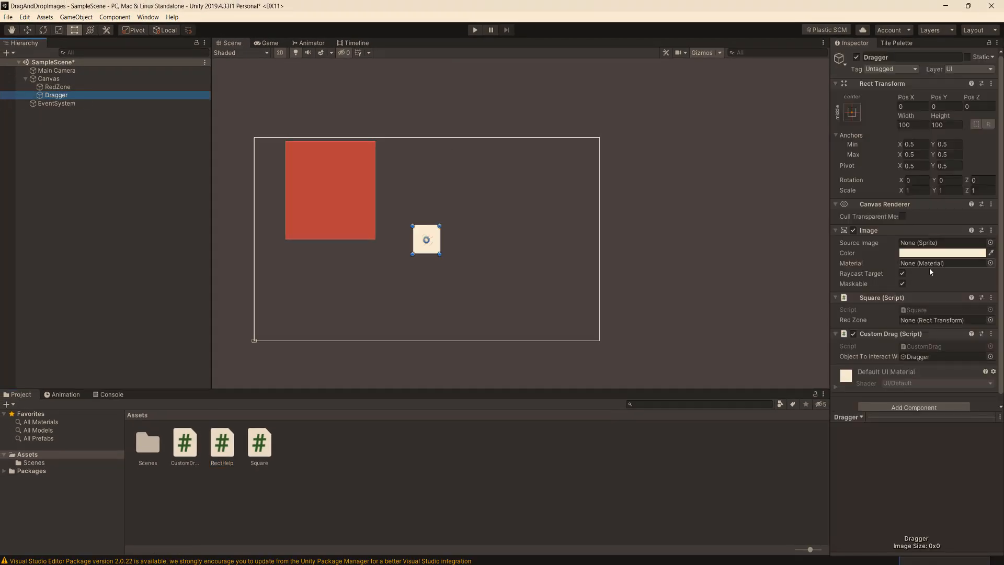
pyautogui.click(941, 320)
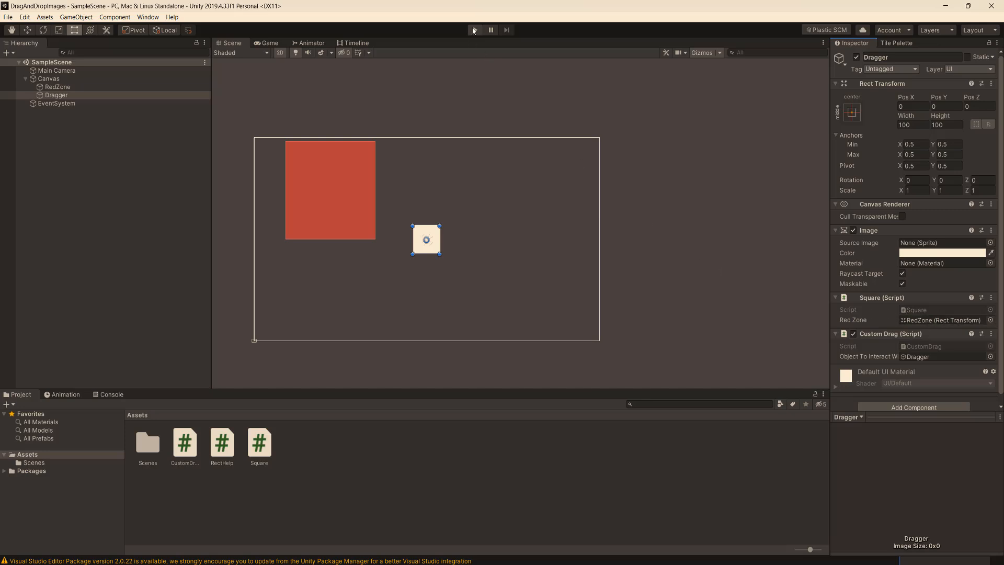
# - Run the scene with the Console shown and move the white square around inside the red zone so IN RED logs
pyautogui.click(475, 29)
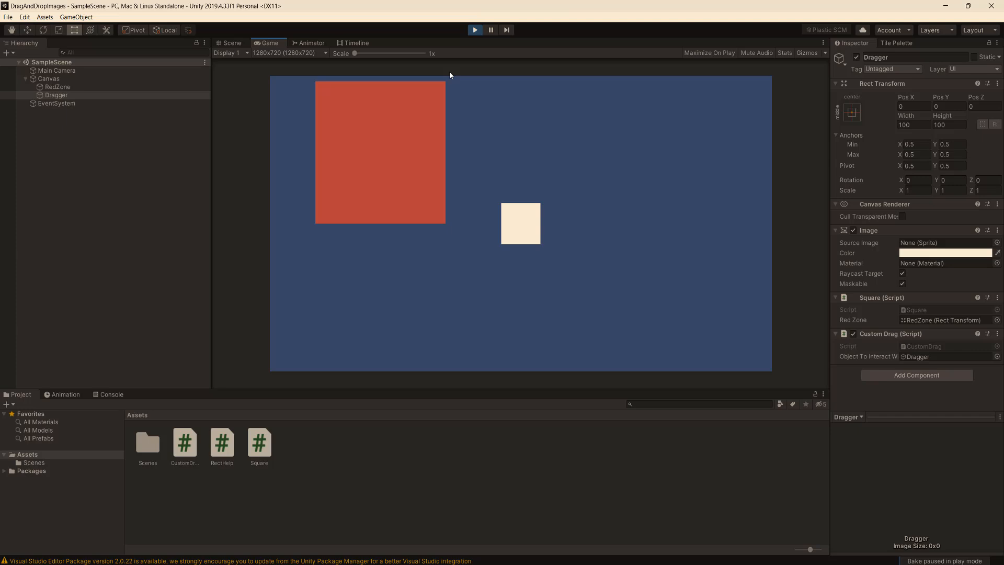
pyautogui.click(111, 394)
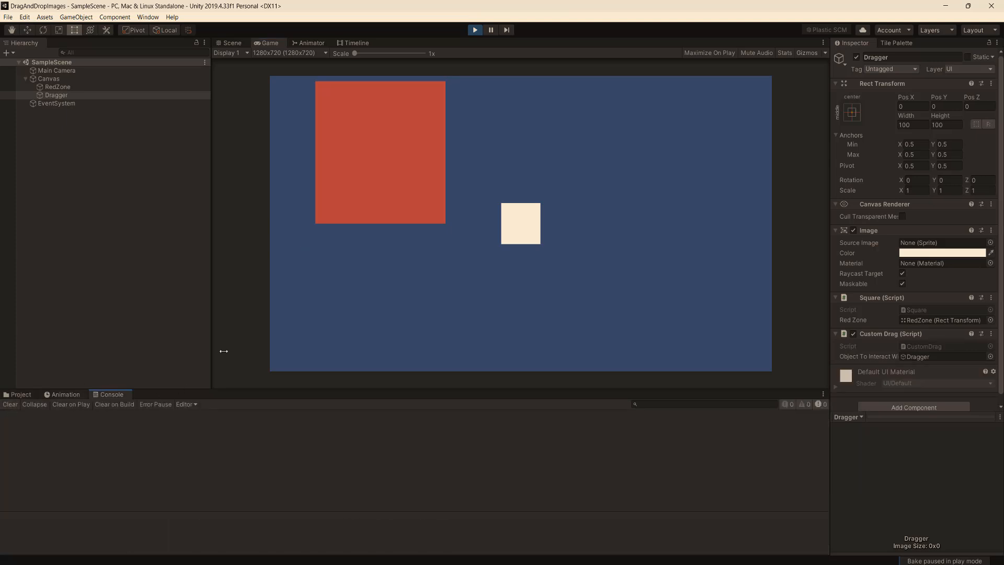
pyautogui.moveTo(520, 224); pyautogui.dragTo(371, 159)
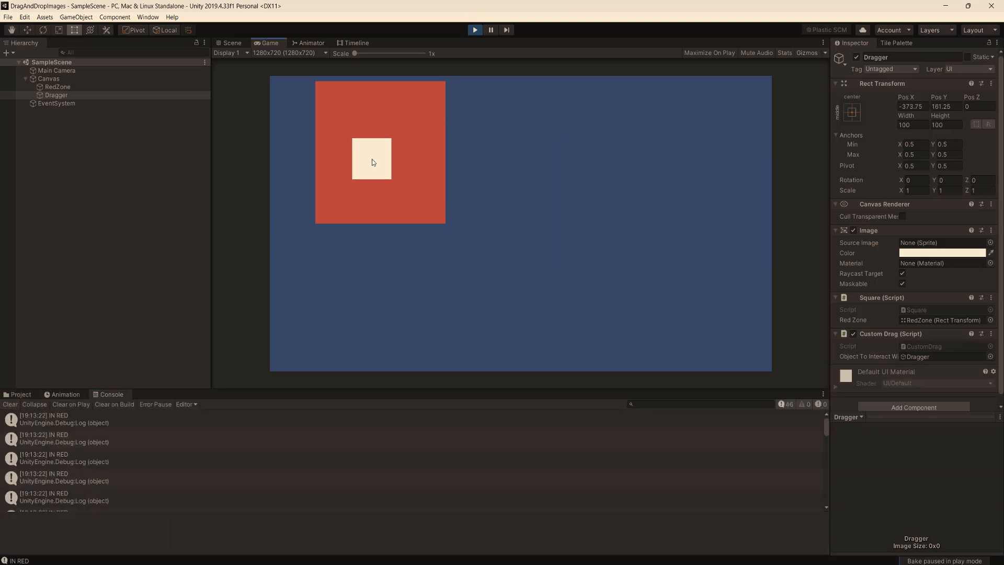
pyautogui.moveTo(372, 159); pyautogui.dragTo(358, 147)
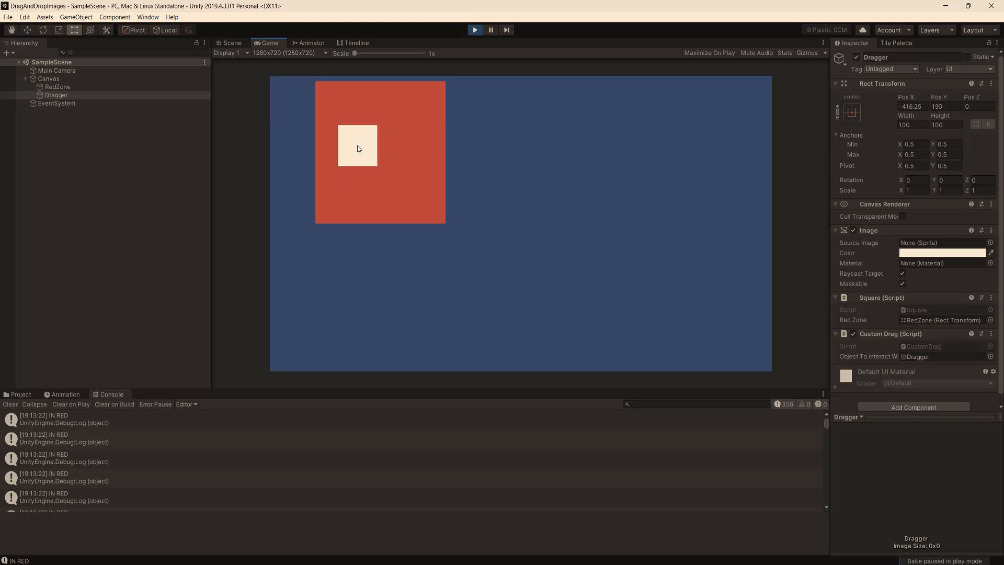
pyautogui.moveTo(358, 147); pyautogui.dragTo(387, 139)
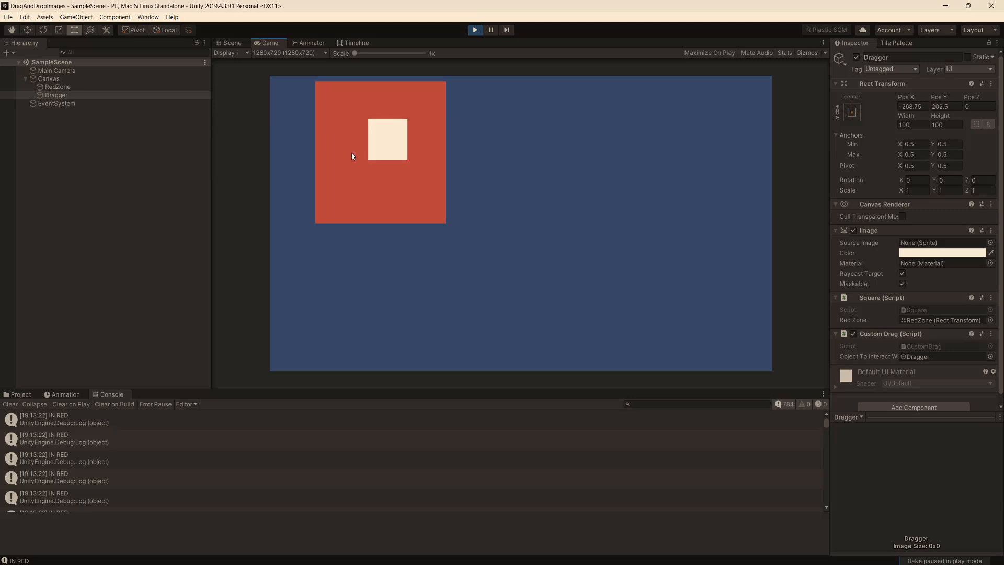
pyautogui.moveTo(387, 139); pyautogui.dragTo(379, 145)
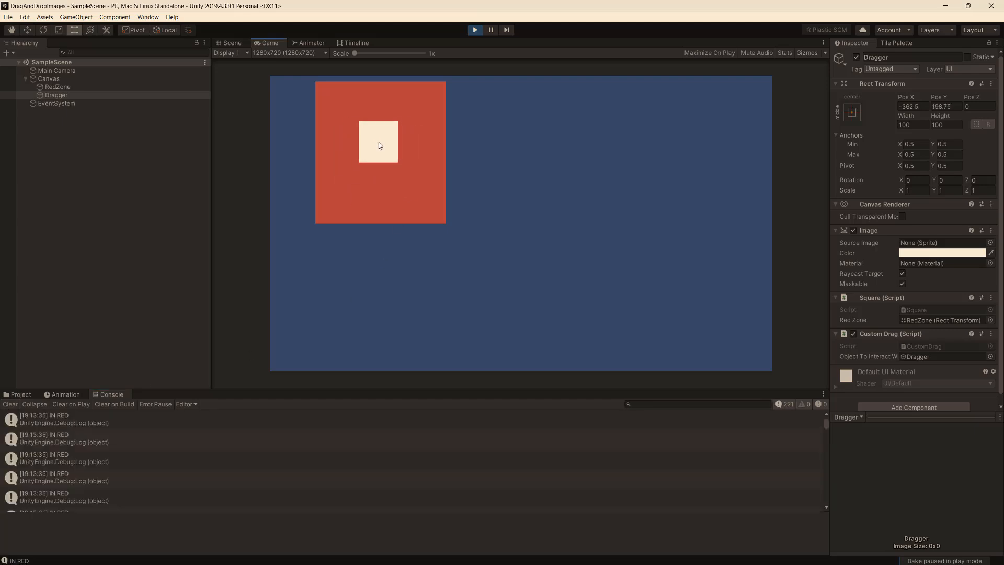
# - Move the square out across the blue area, back into the red zone, and out again to test logging
pyautogui.moveTo(378, 142); pyautogui.dragTo(533, 153)
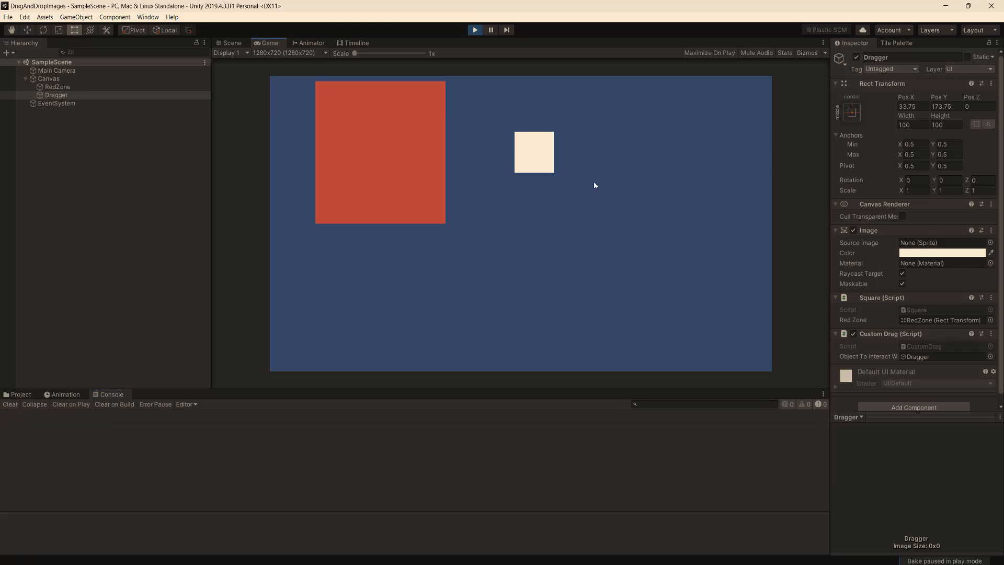
pyautogui.moveTo(533, 153); pyautogui.dragTo(641, 199)
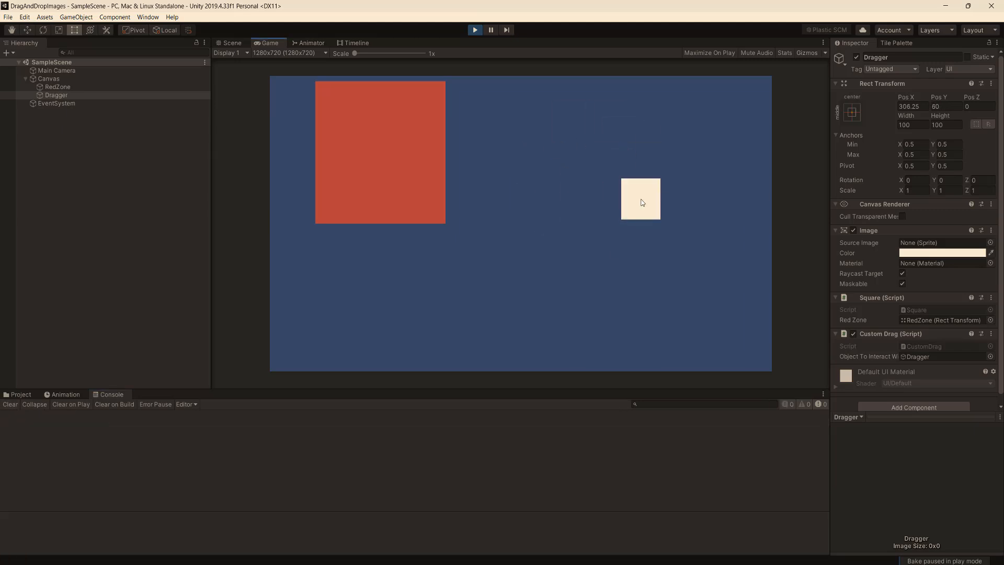
pyautogui.moveTo(640, 199); pyautogui.dragTo(349, 136)
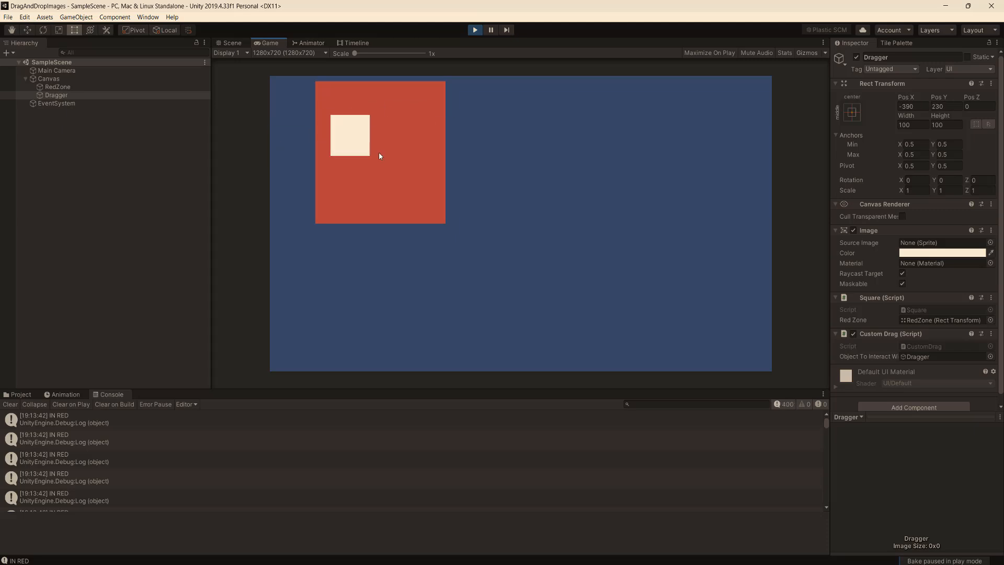
pyautogui.moveTo(350, 136); pyautogui.dragTo(546, 170)
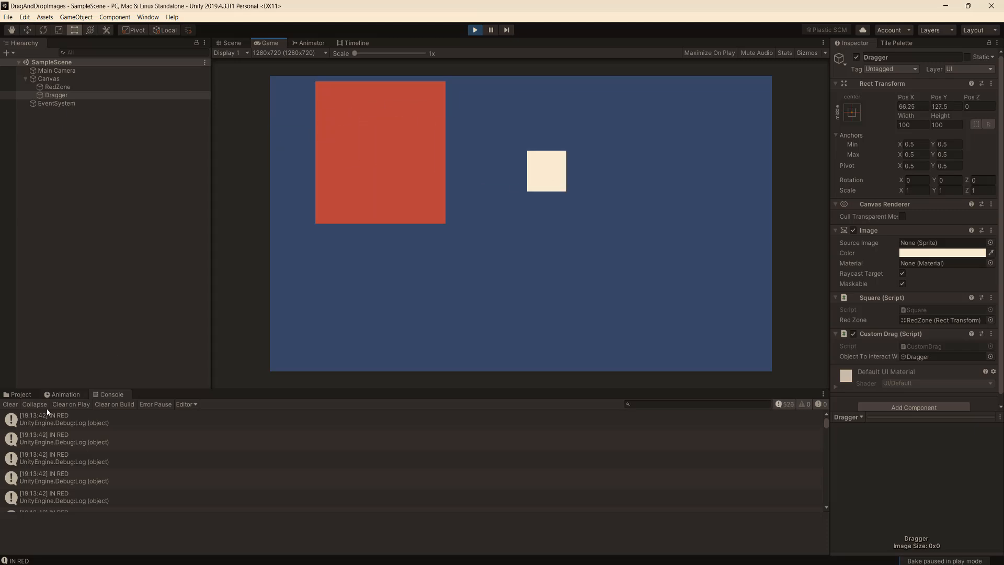